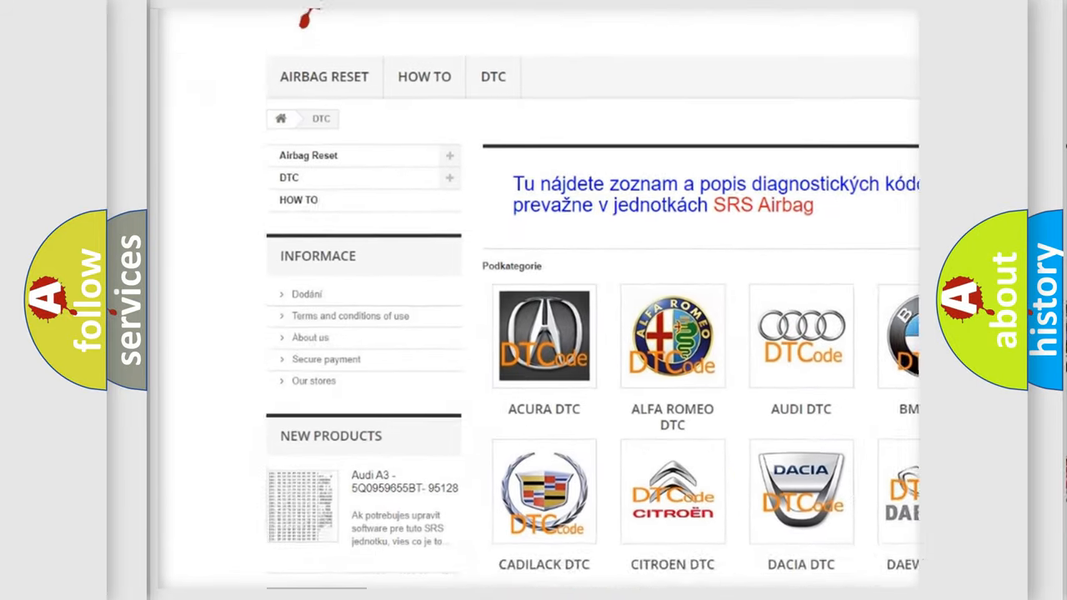
{"action": "scroll", "scroll_direction": "down", "scroll_amount": 3}
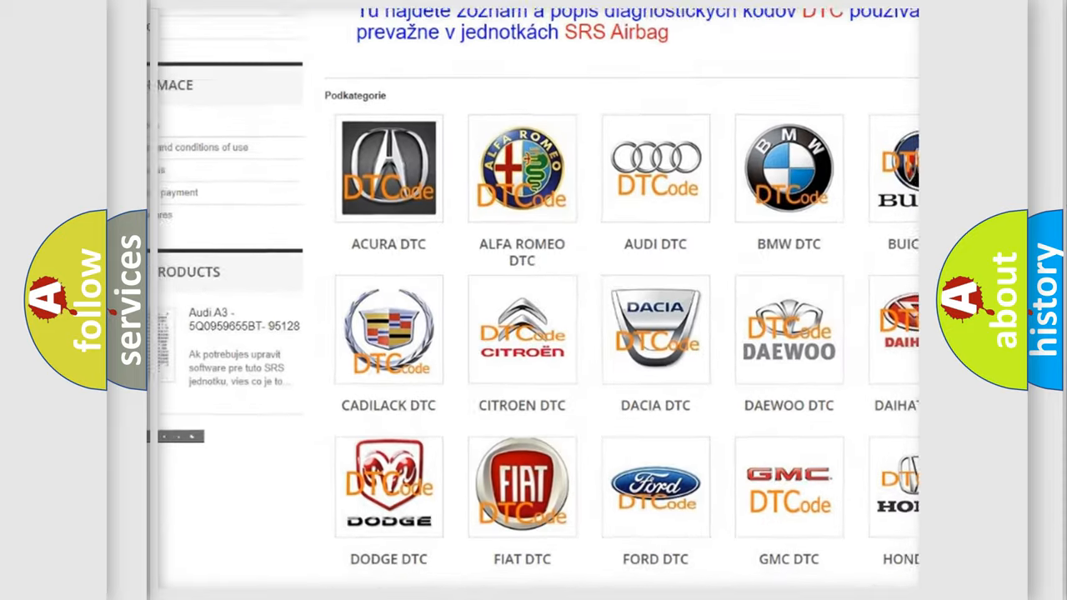
{"action": "scroll", "scroll_direction": "down", "scroll_amount": 3}
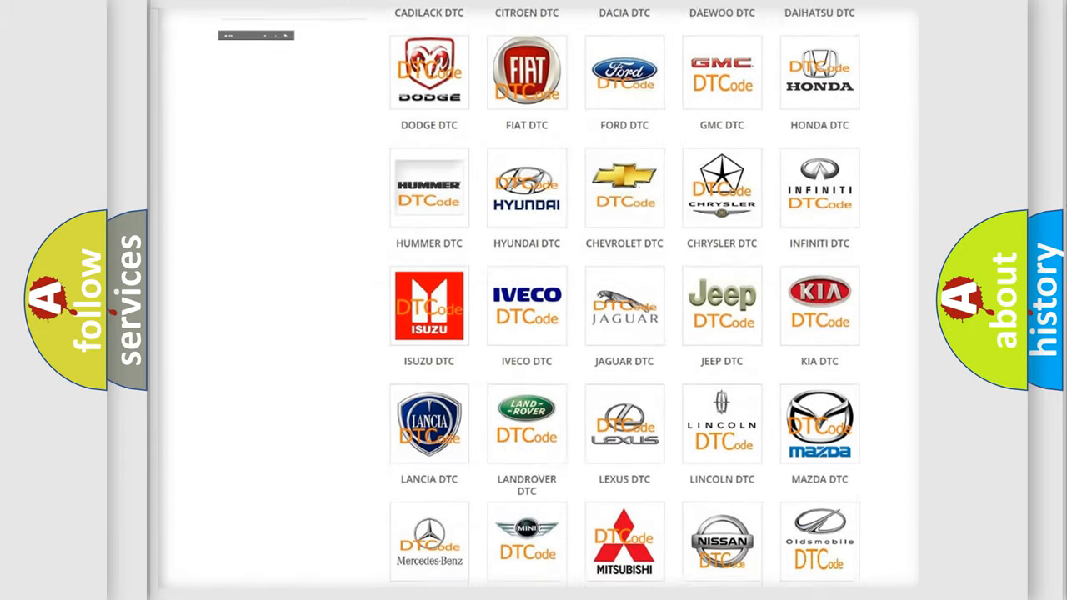
{"action": "scroll", "scroll_direction": "down", "scroll_amount": 3}
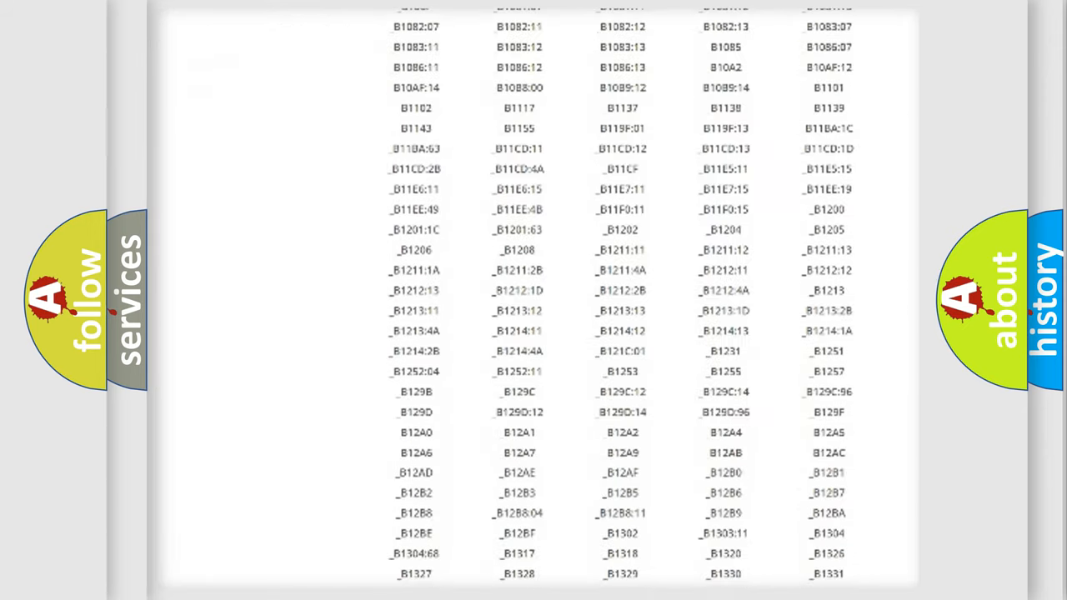
{"action": "scroll", "scroll_direction": "down", "scroll_amount": 3}
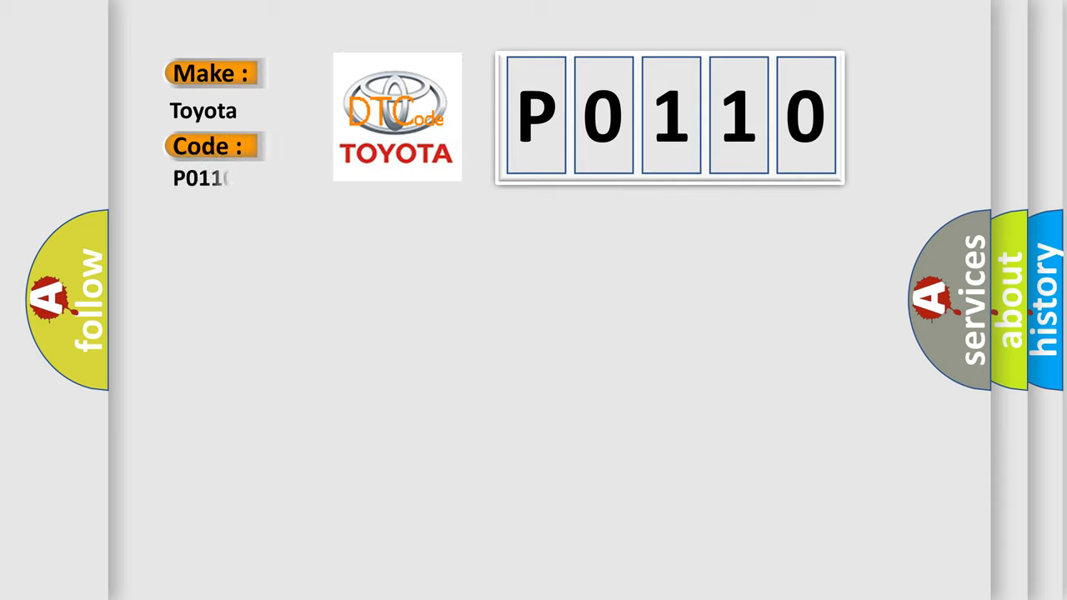
{"action": "type", "text": "0"}
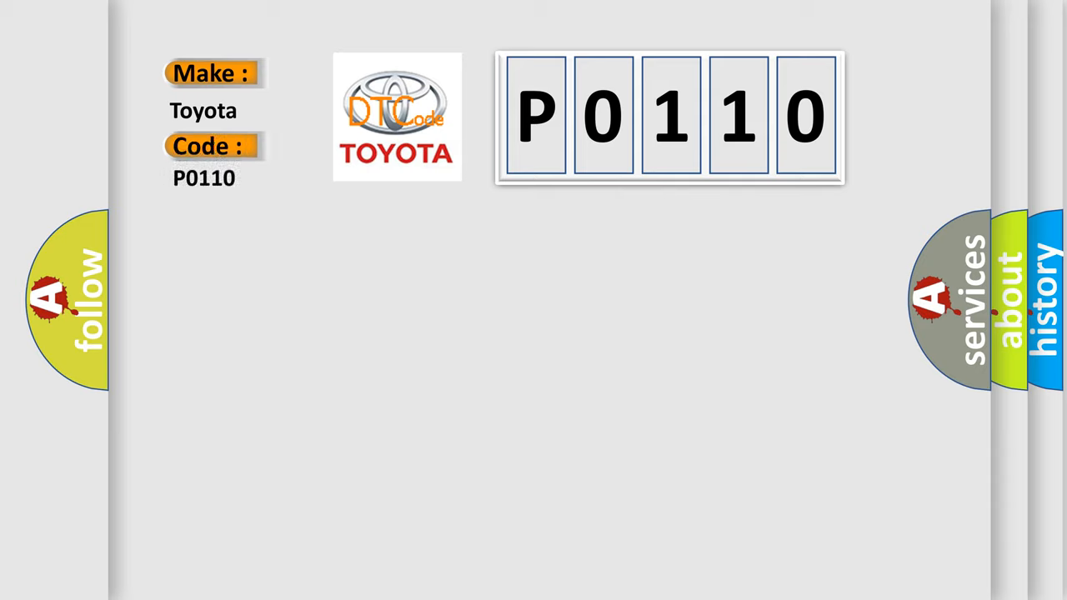